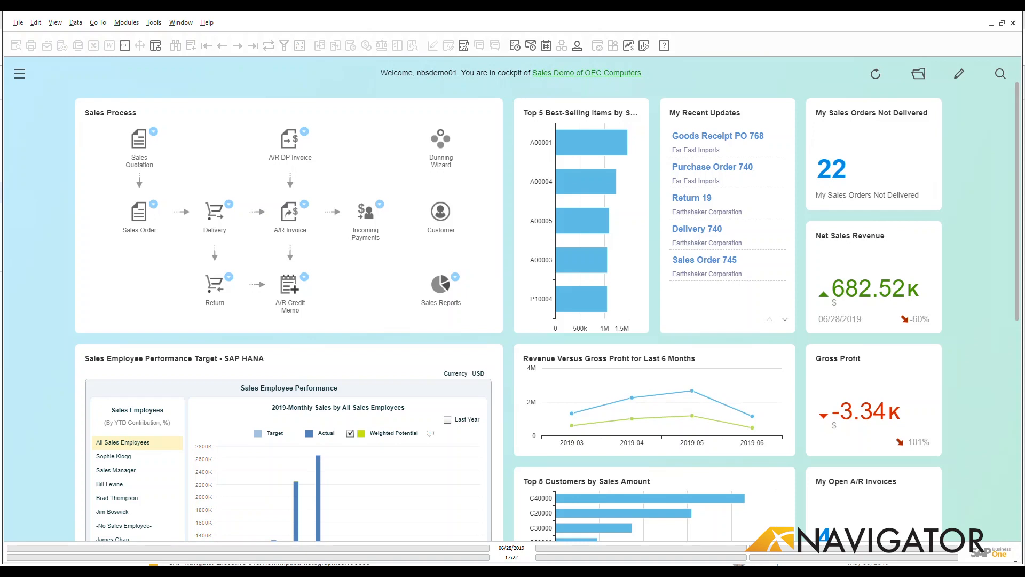
mouse_move(8, 68)
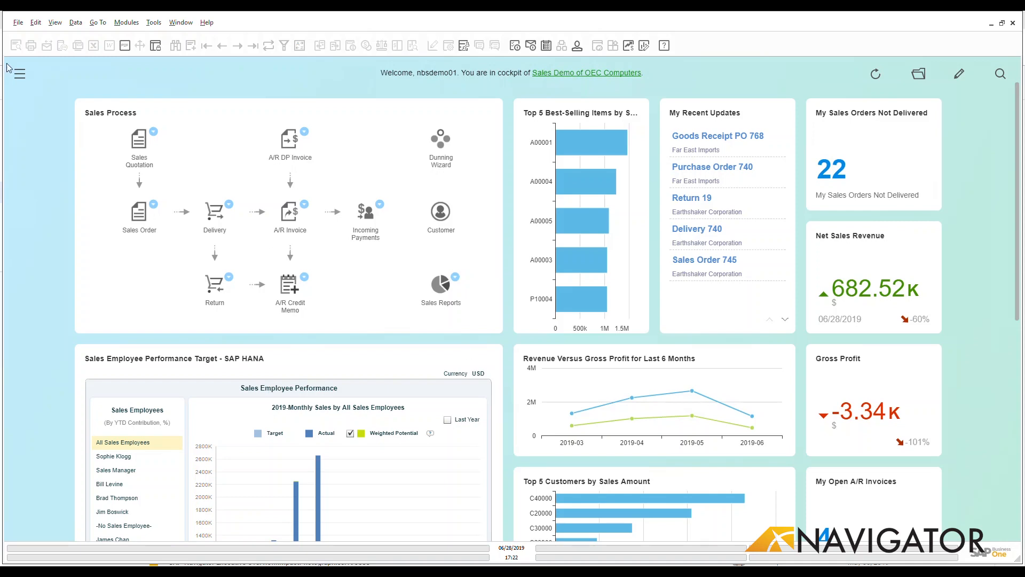
Expand Purchasing - A/P in the Modules menu to list its documents.
click(18, 73)
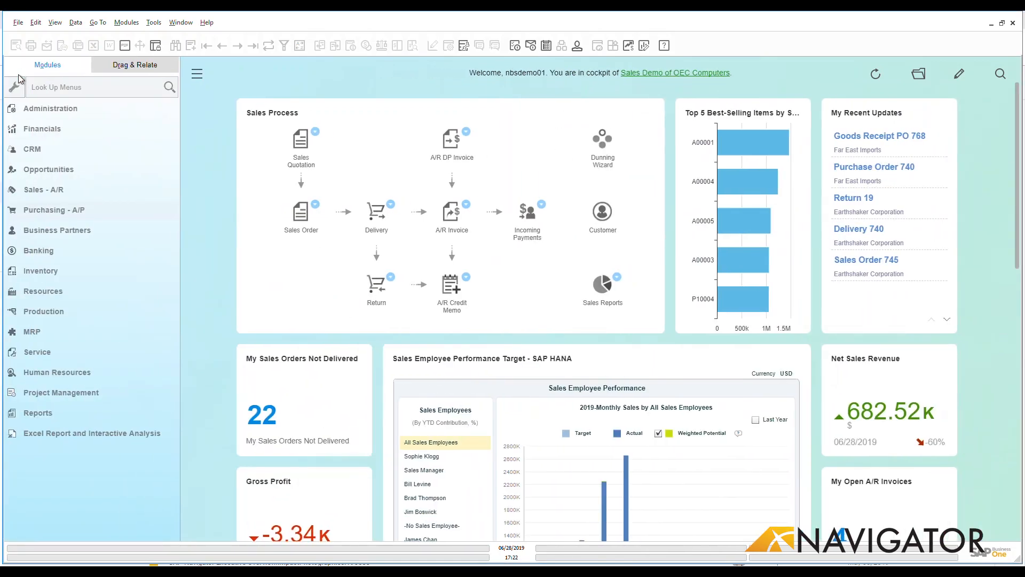
click(55, 210)
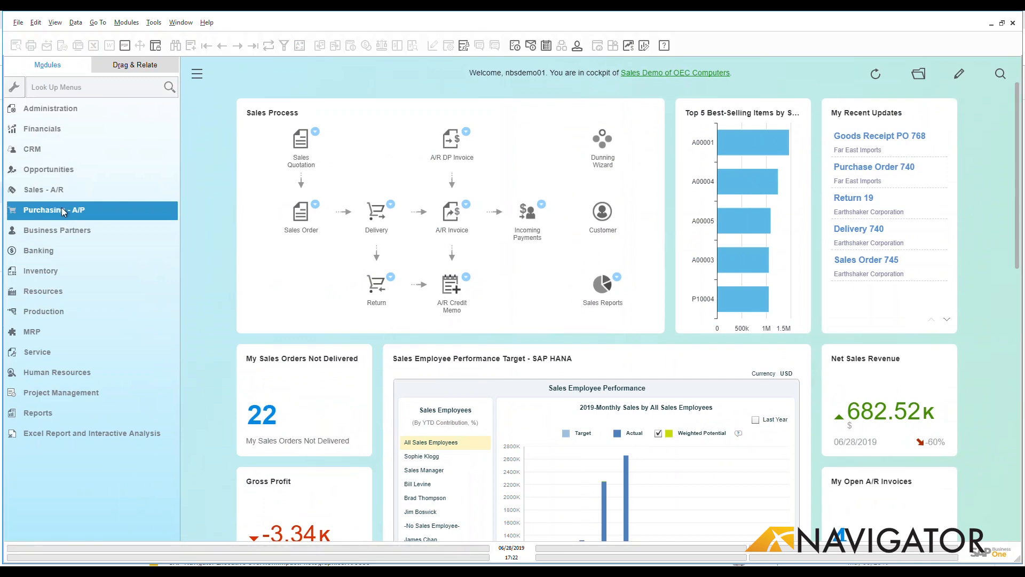
click(56, 210)
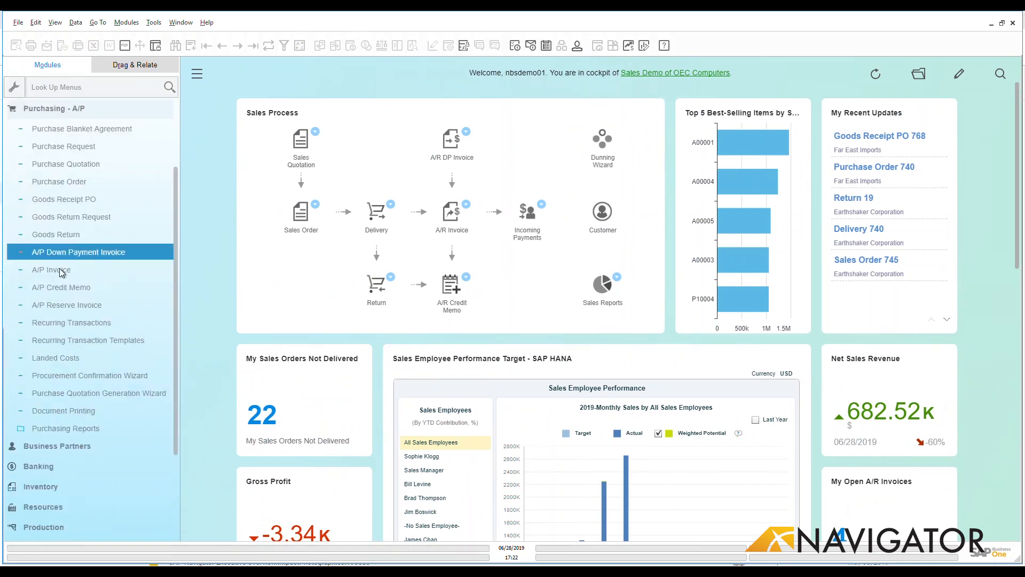
mouse_move(65, 271)
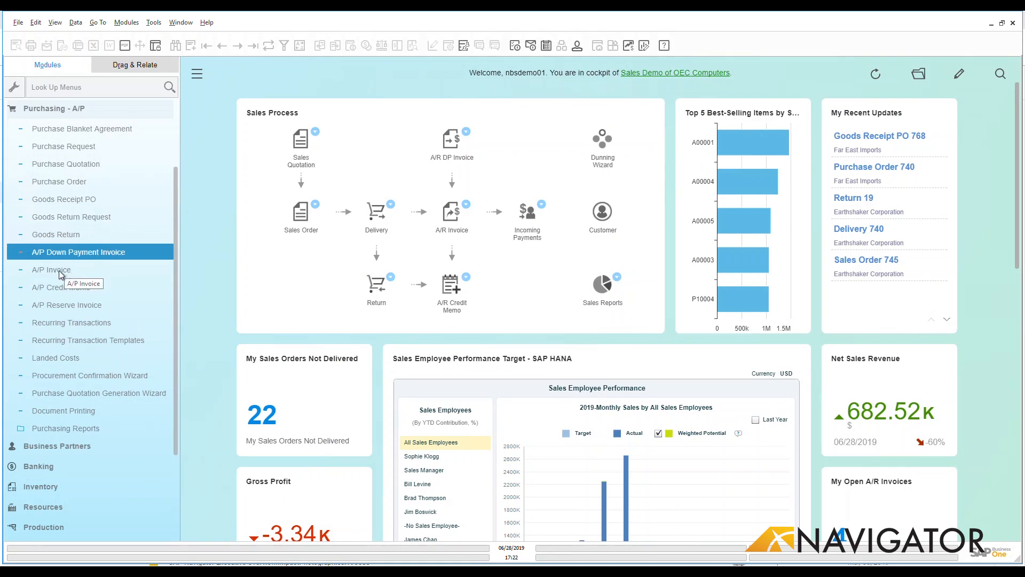
Create a new A/P Invoice with Far East Imports chosen as the vendor.
click(51, 269)
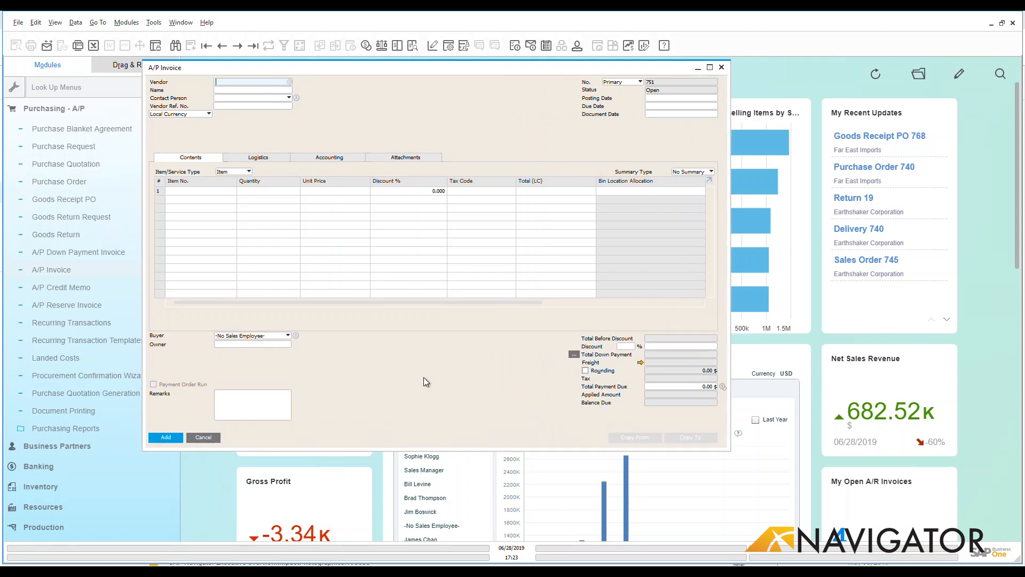
mouse_move(355, 106)
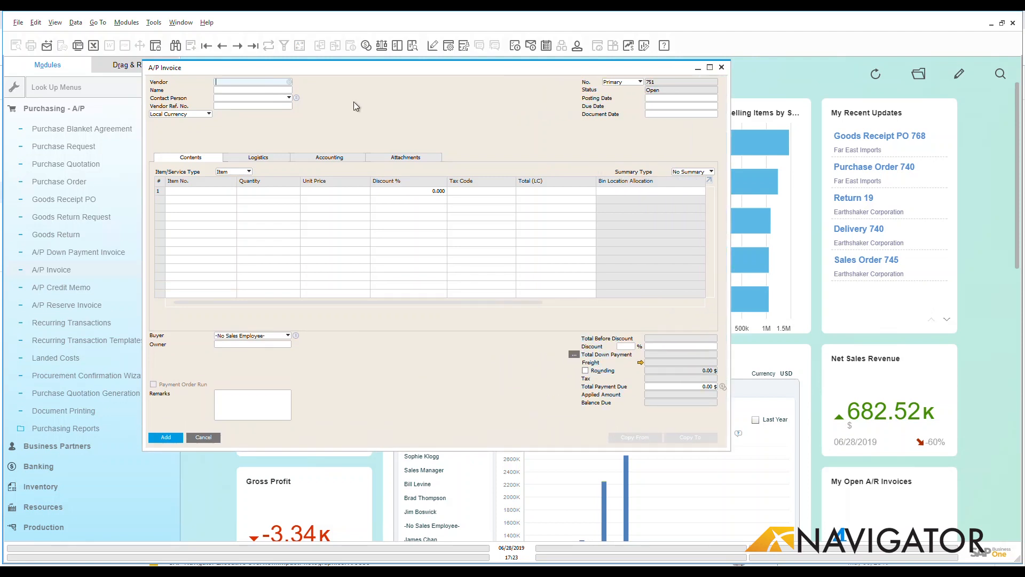
click(251, 82)
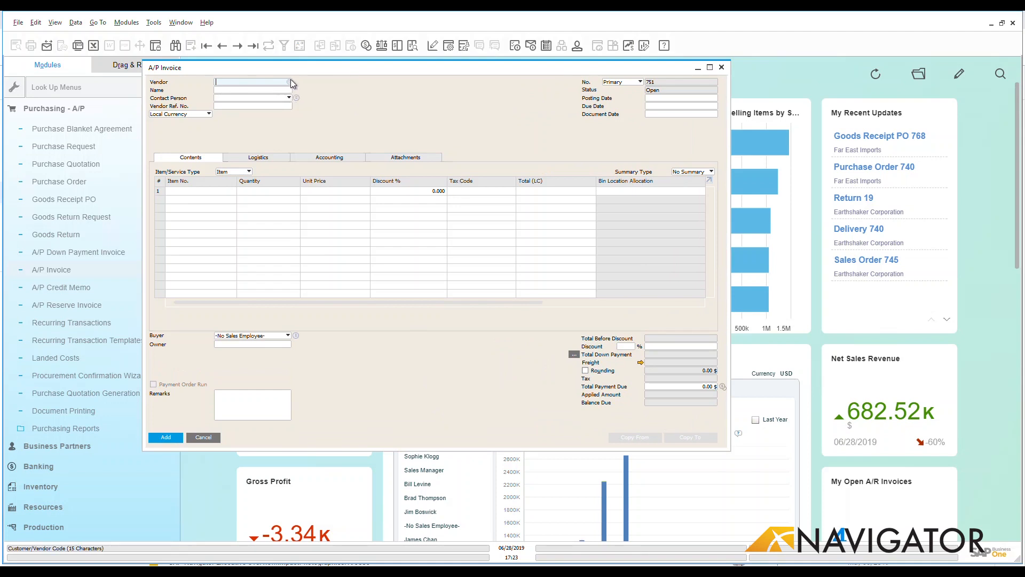
click(290, 82)
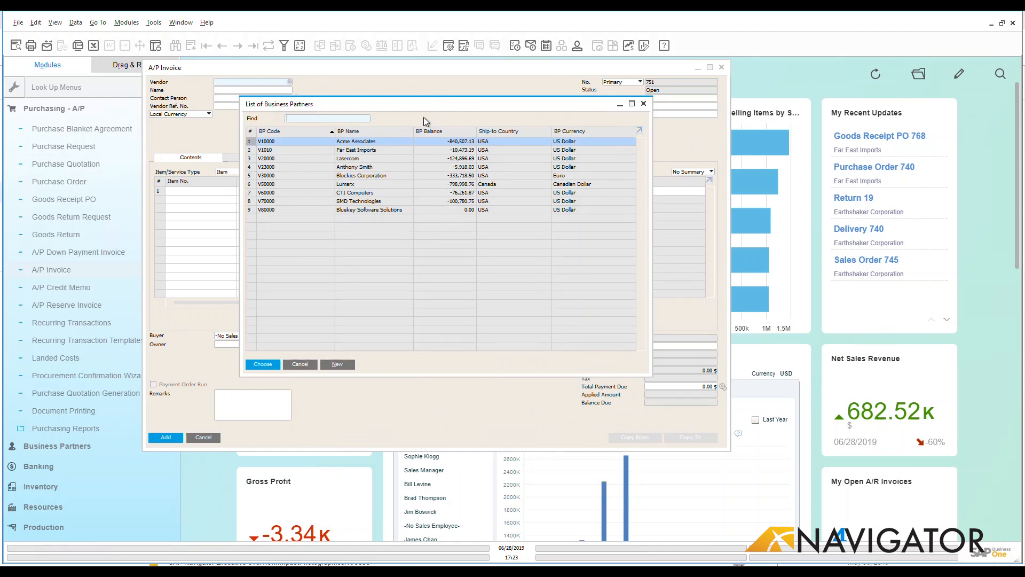
mouse_move(375, 152)
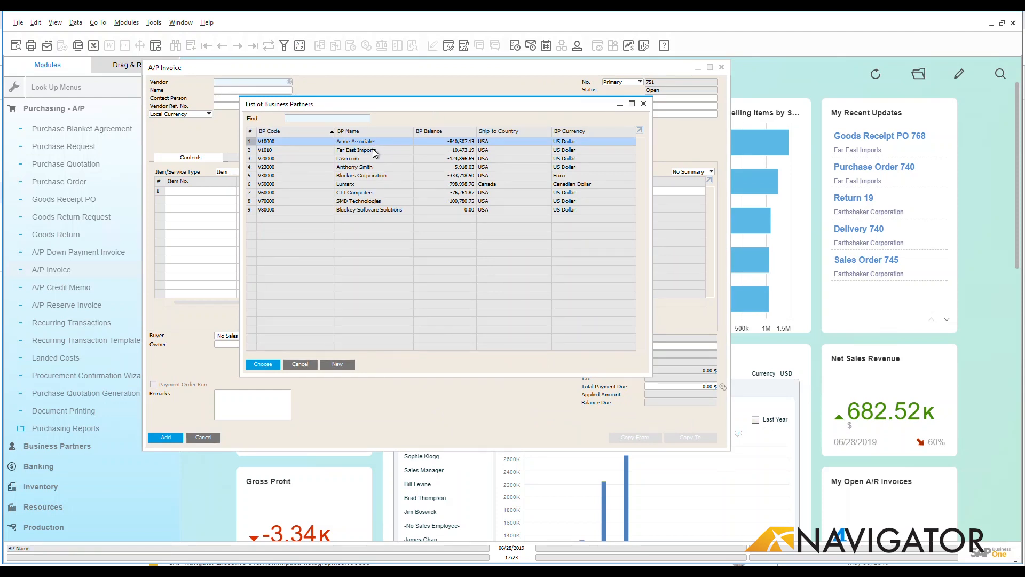
click(356, 149)
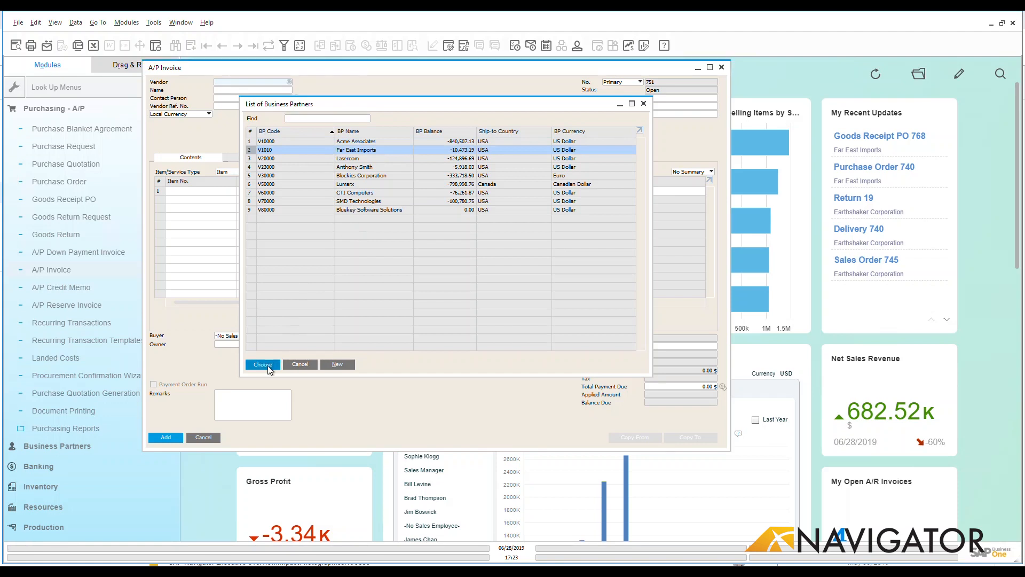
click(262, 364)
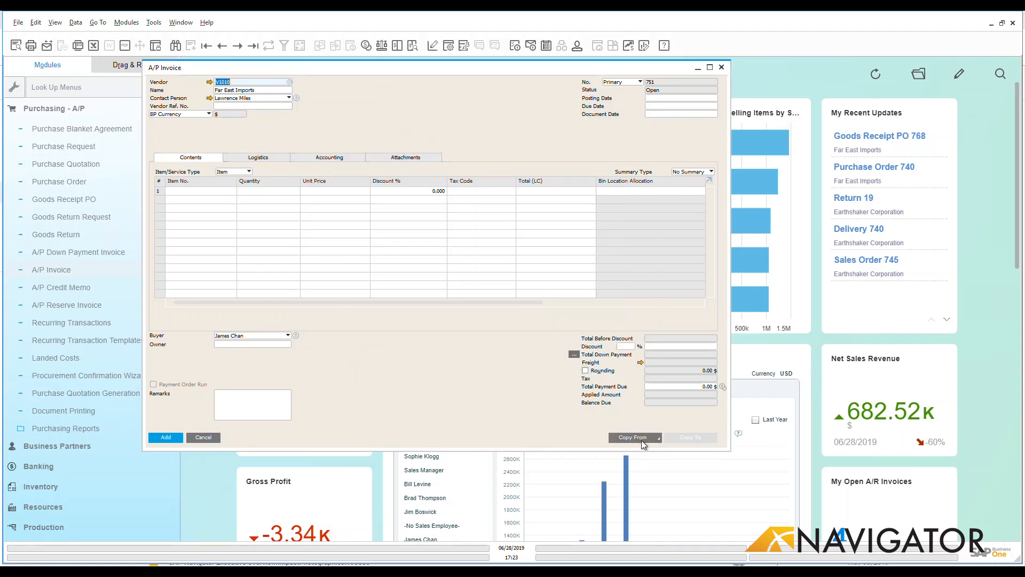
Copy from Goods Receipt PO, selecting document 768.
click(633, 436)
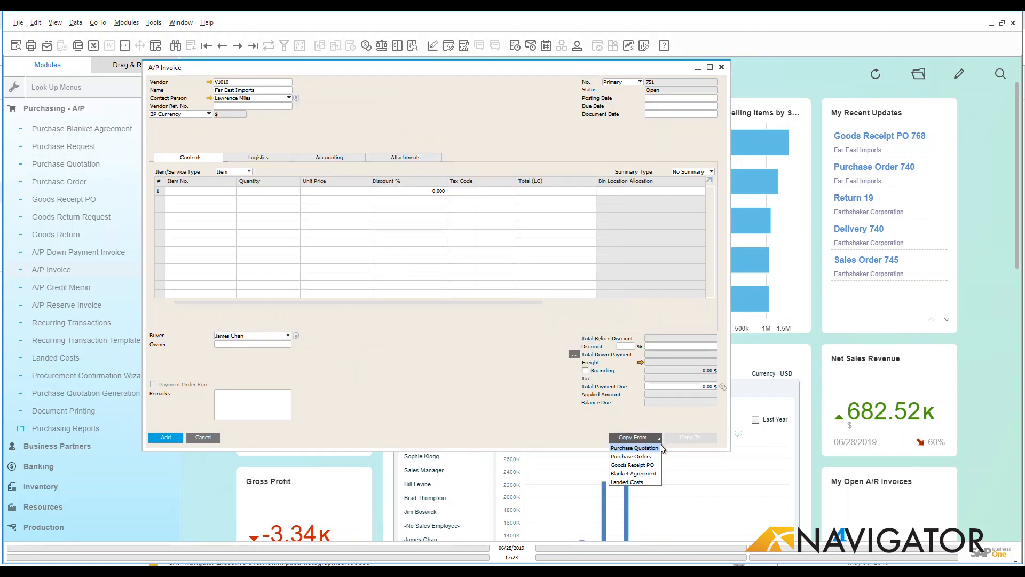
mouse_move(631, 465)
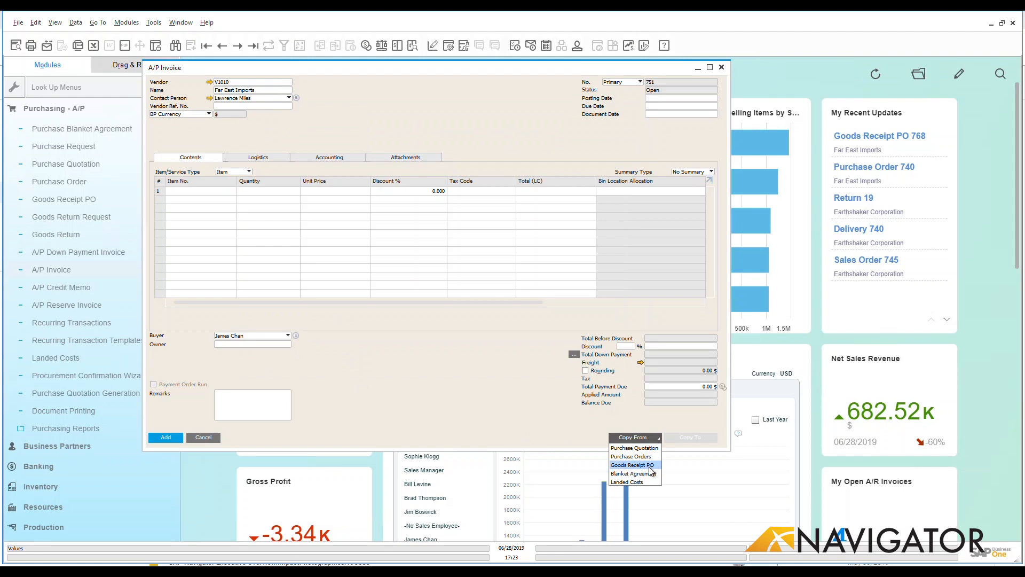
click(629, 465)
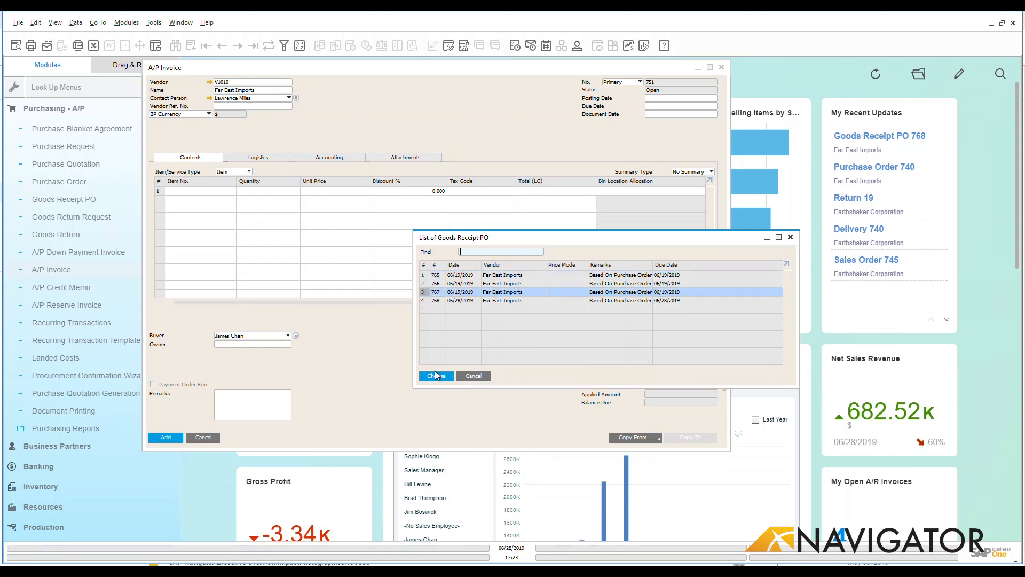
mouse_move(422, 308)
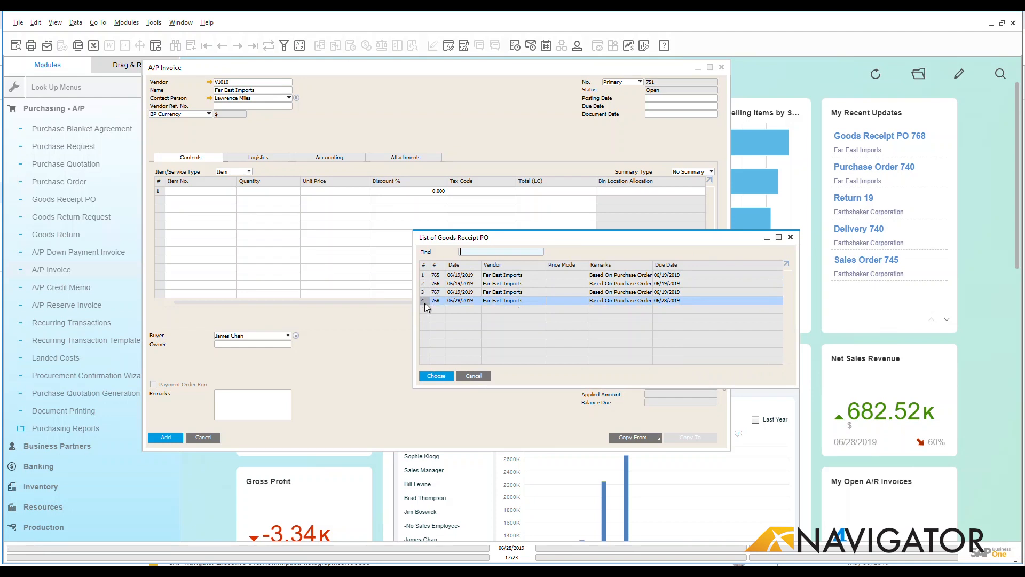
click(435, 375)
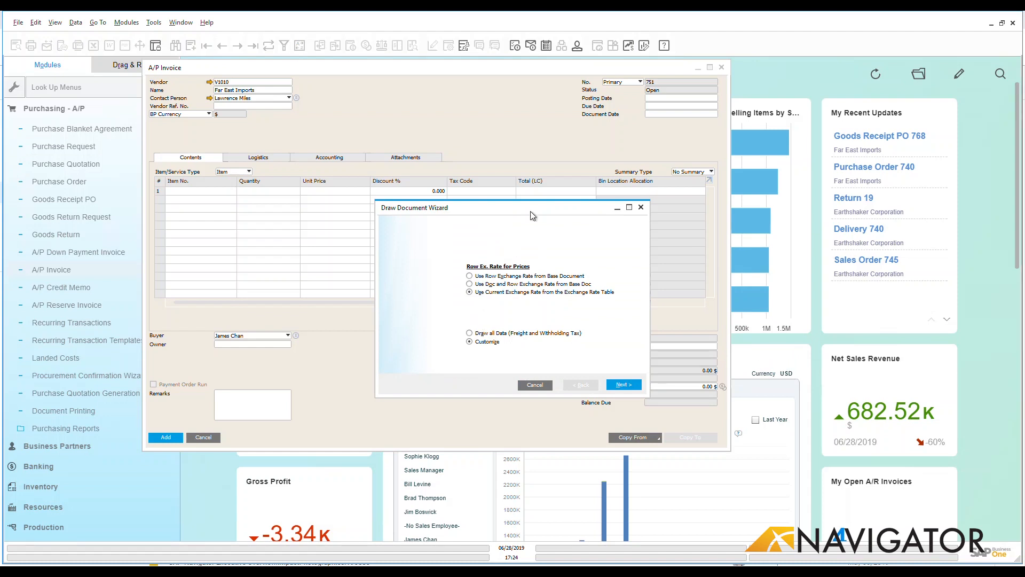
mouse_move(533, 215)
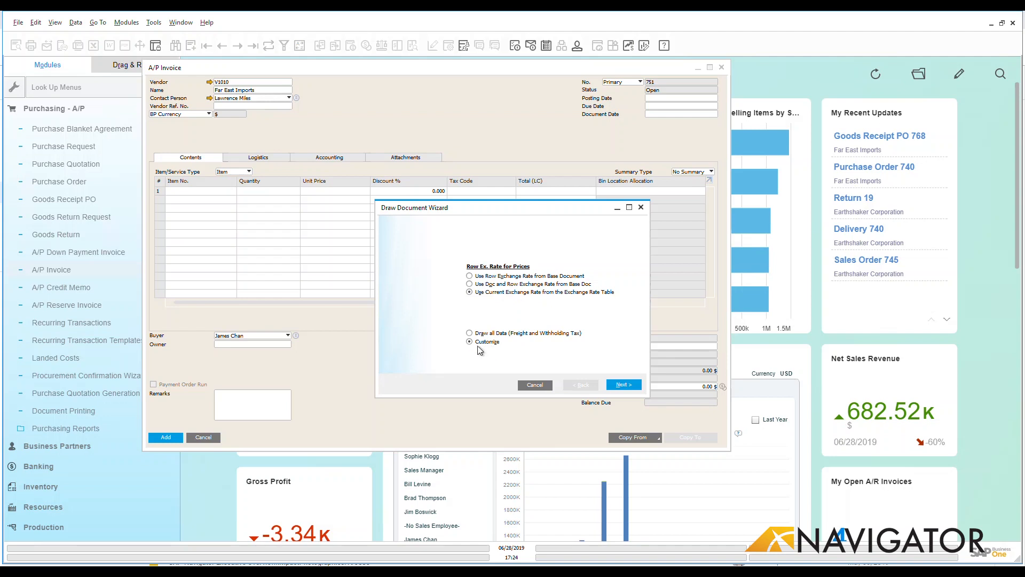
Finish the Draw Document Wizard with 'Draw all Data (Freight and Withholding Tax)' selected.
click(469, 333)
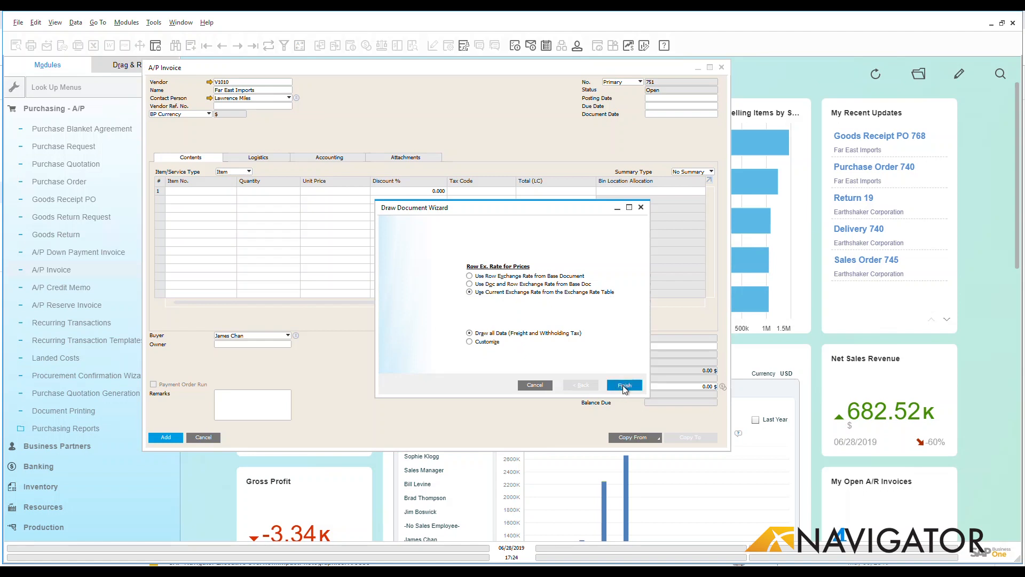
click(622, 384)
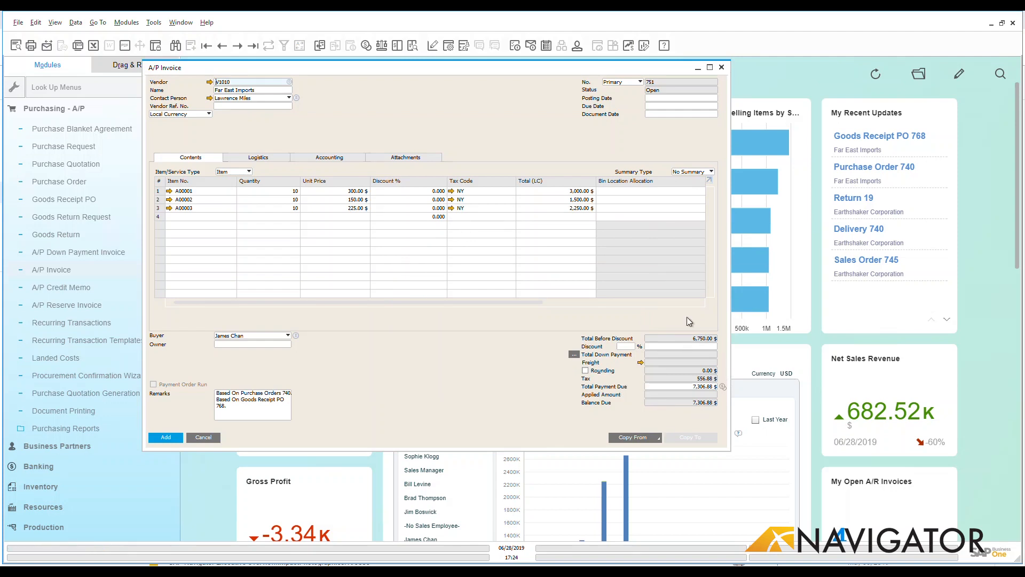
mouse_move(693, 330)
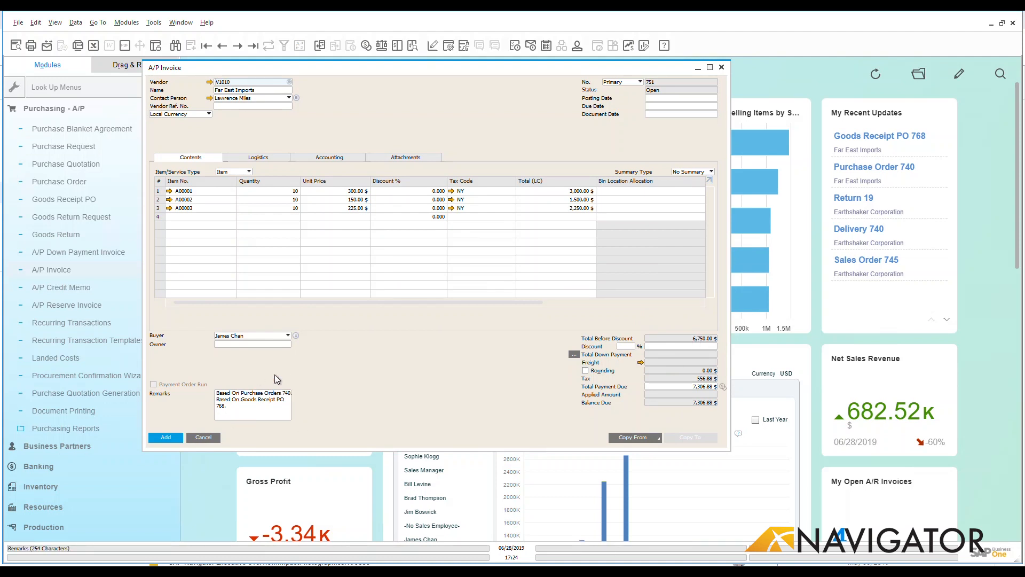
mouse_move(243, 401)
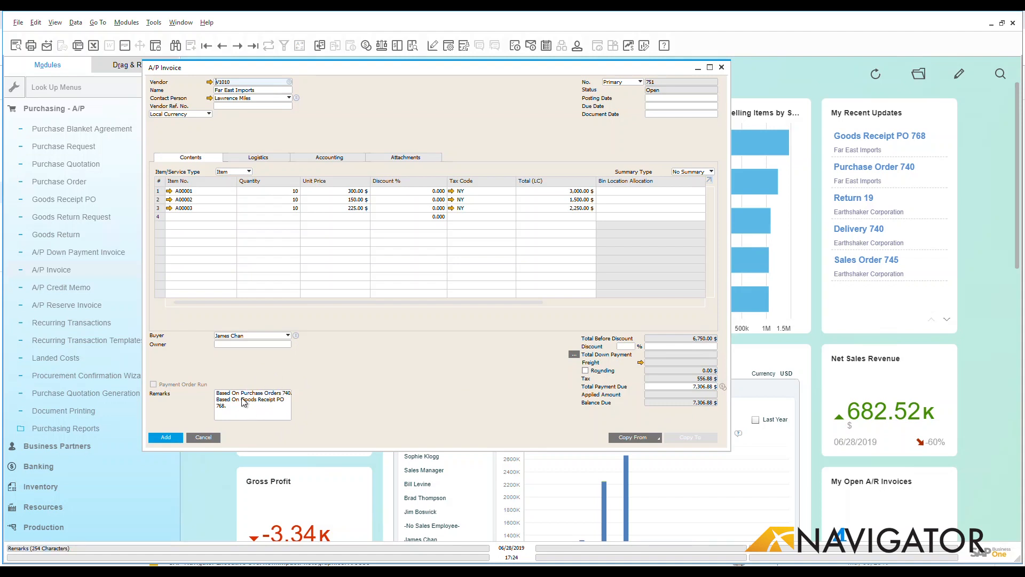
mouse_move(252, 398)
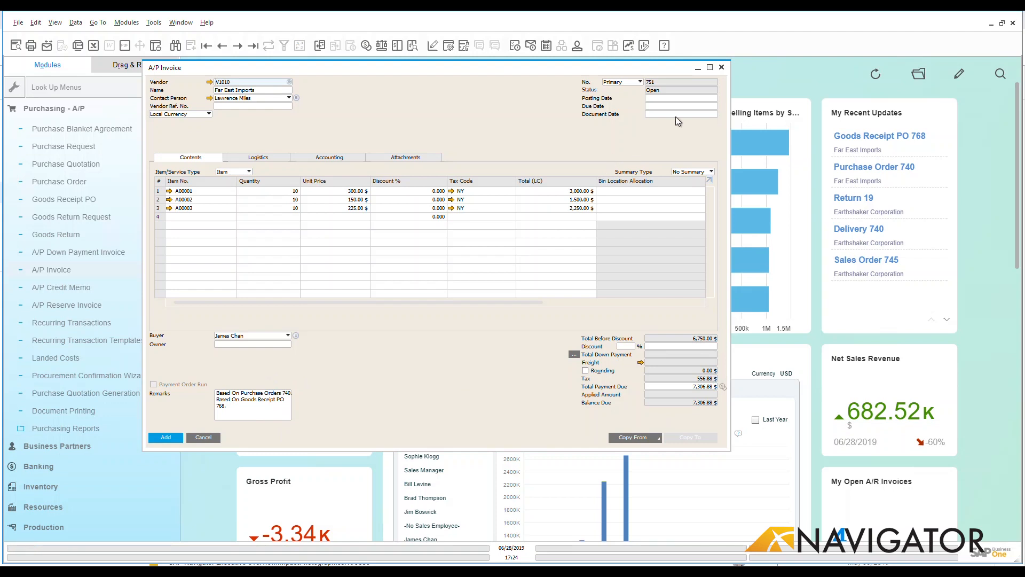
mouse_move(673, 101)
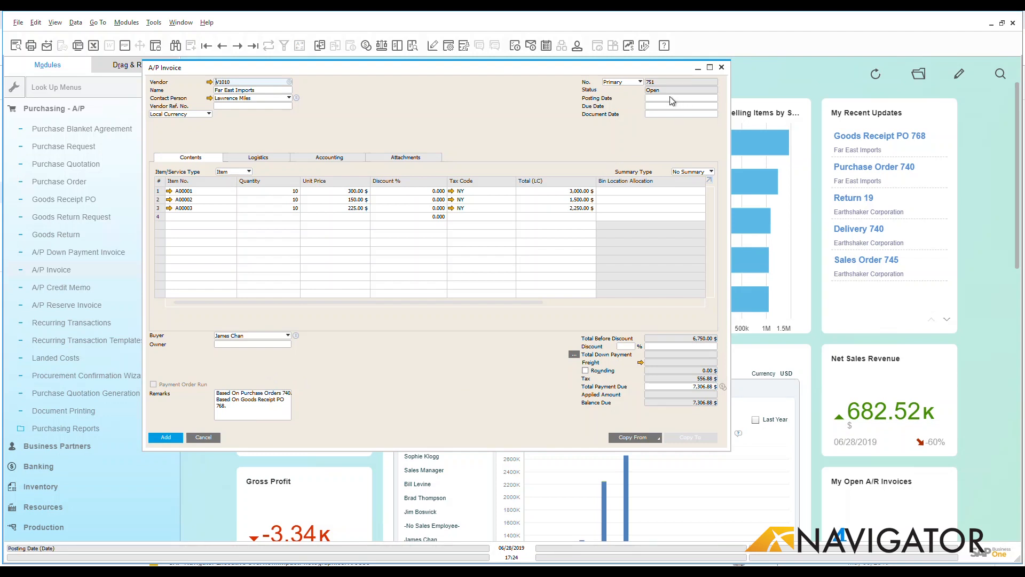
Set the posting date to 06/28/2019 and add the invoice.
click(713, 98)
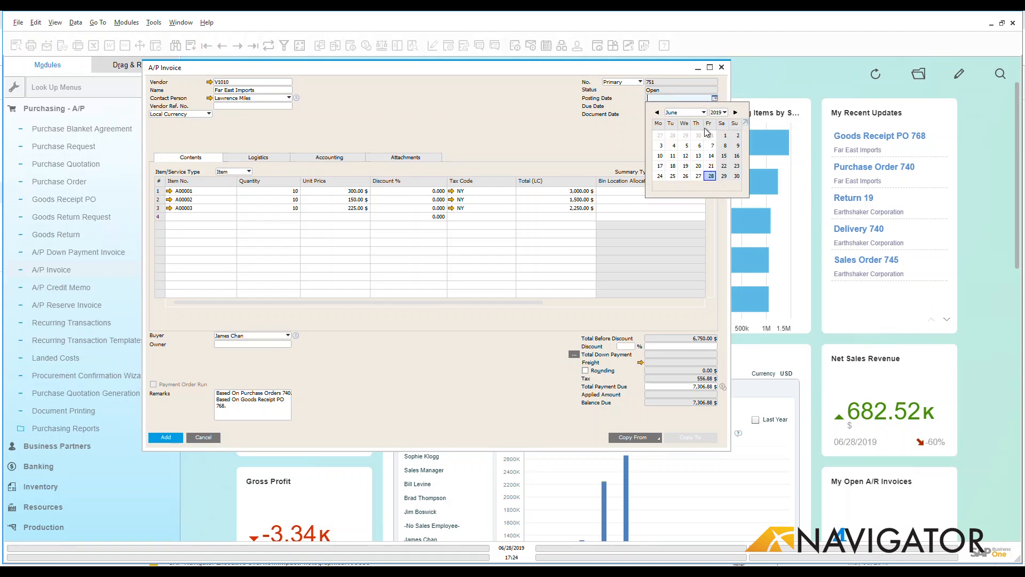
click(710, 175)
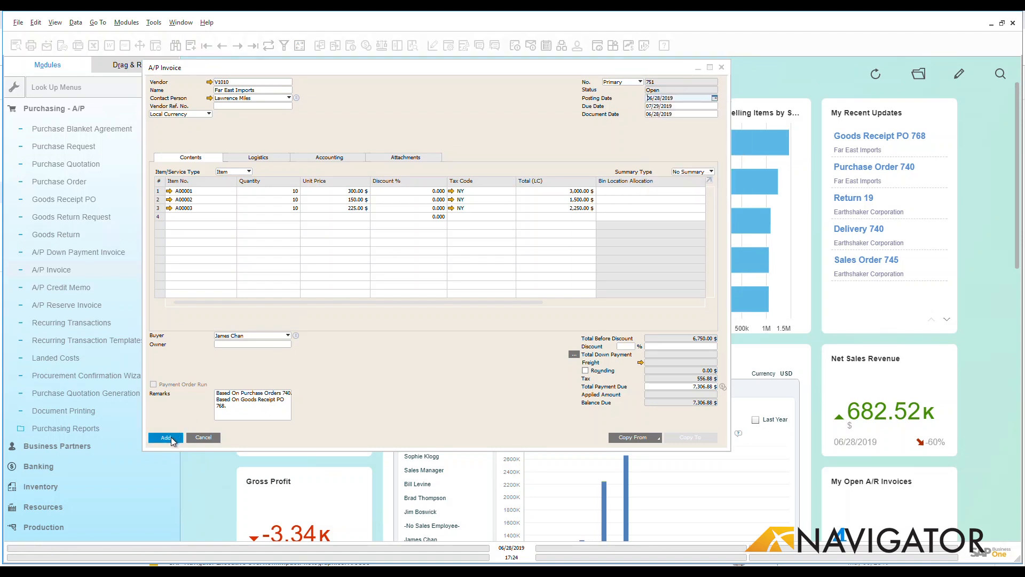
click(165, 437)
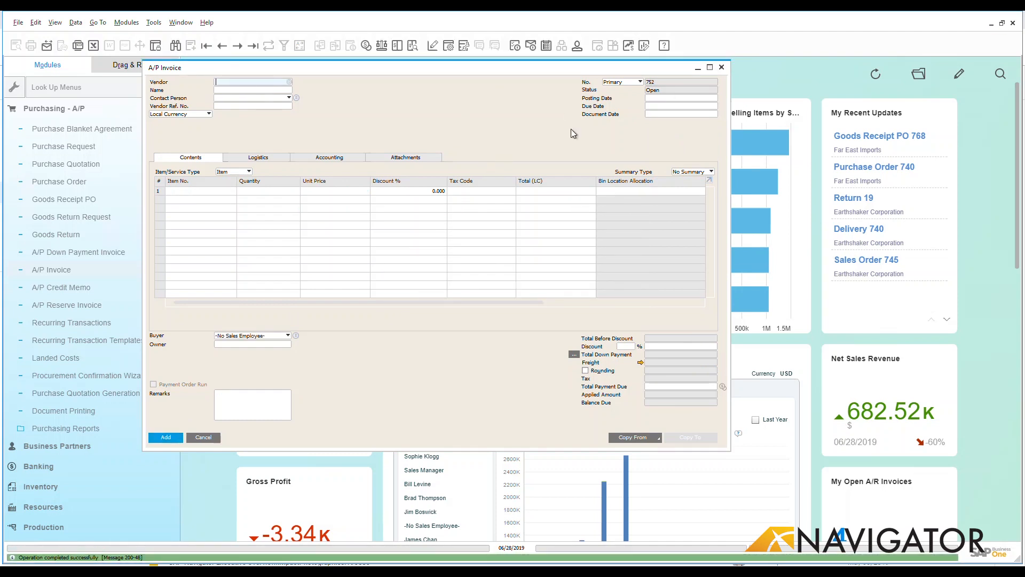
Return to invoice 751 and view its Relationship Map.
click(222, 44)
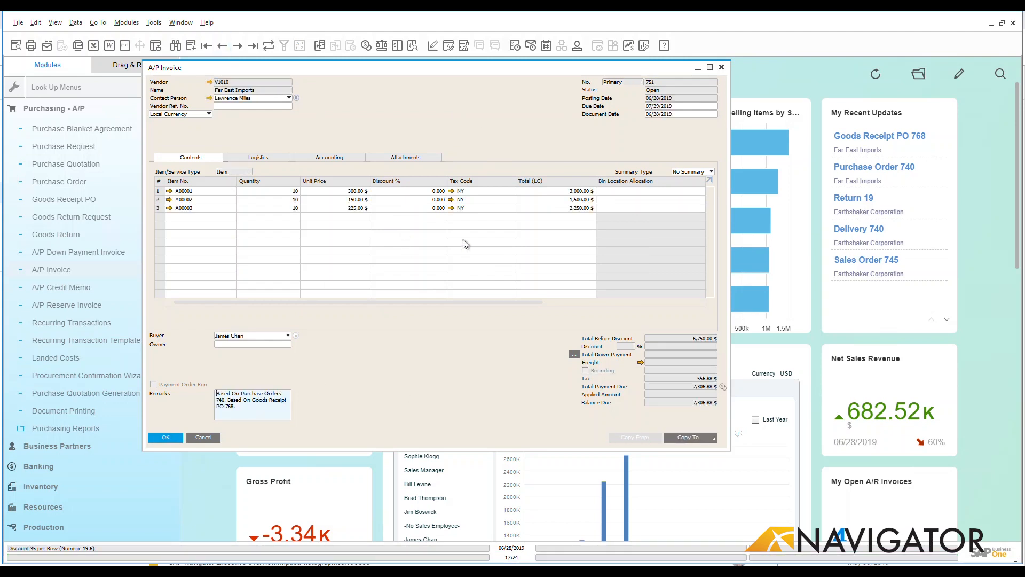
right_click(464, 244)
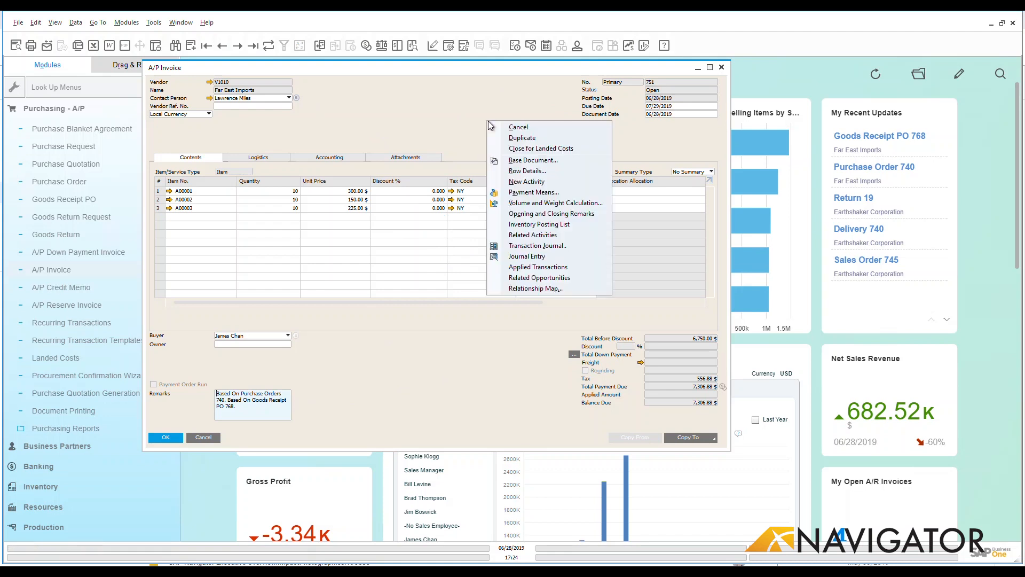
click(534, 289)
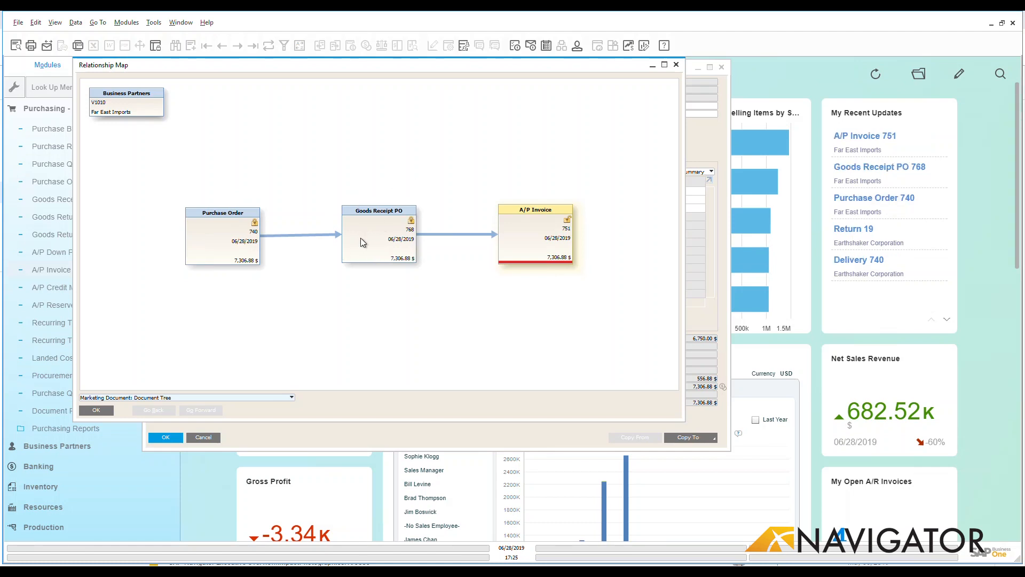
mouse_move(574, 221)
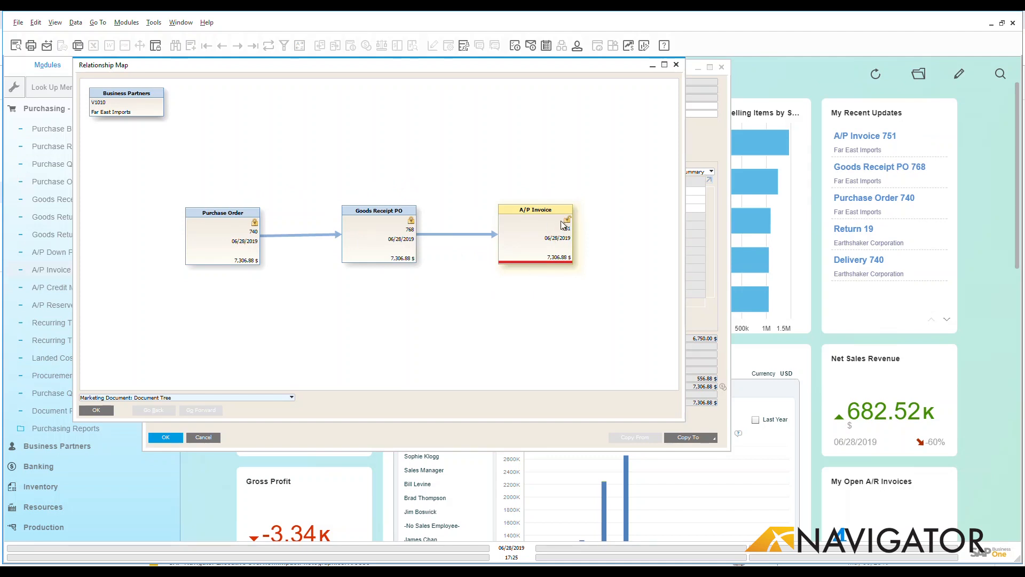
mouse_move(564, 225)
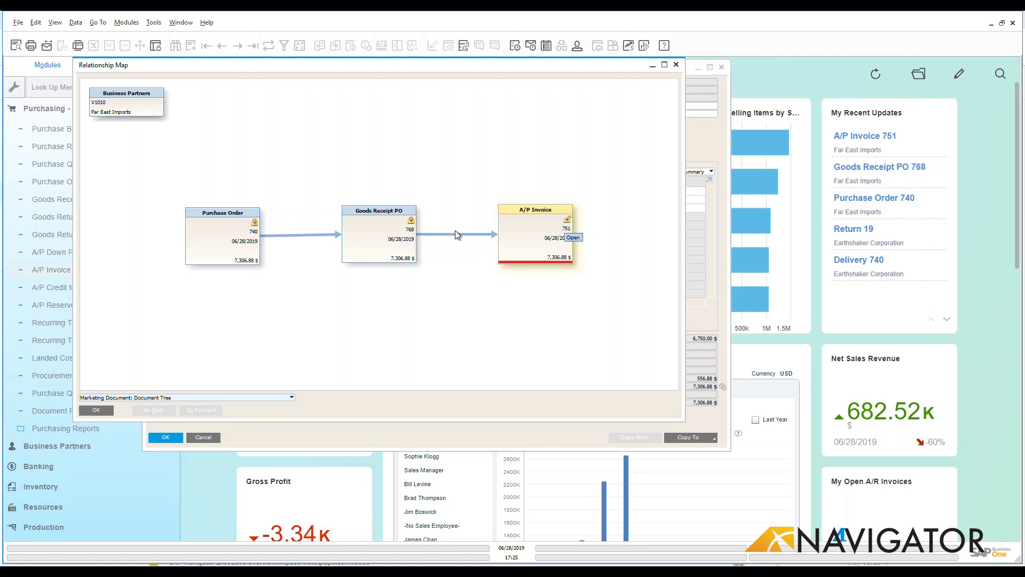
mouse_move(253, 227)
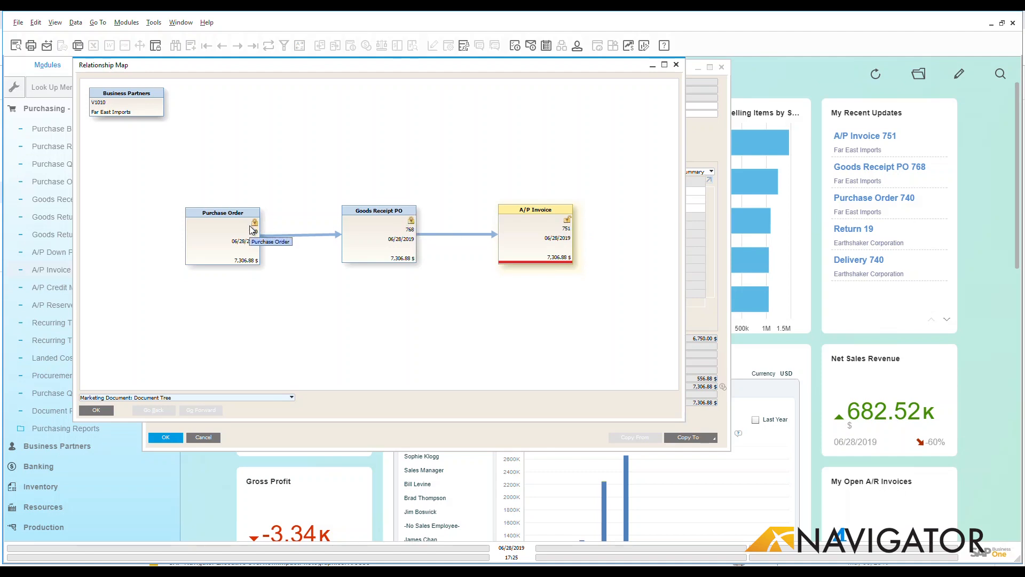
mouse_move(401, 235)
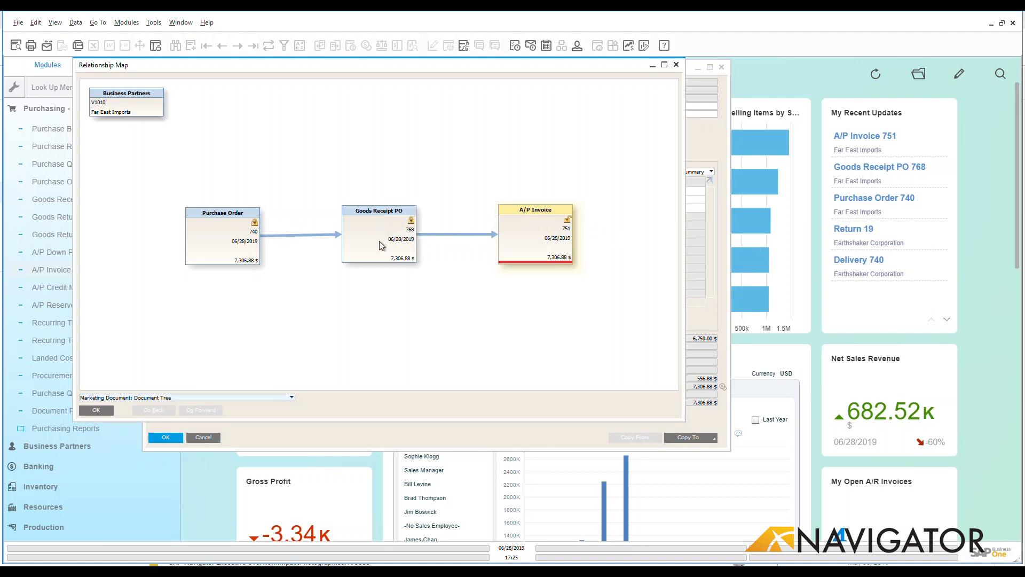
mouse_move(410, 236)
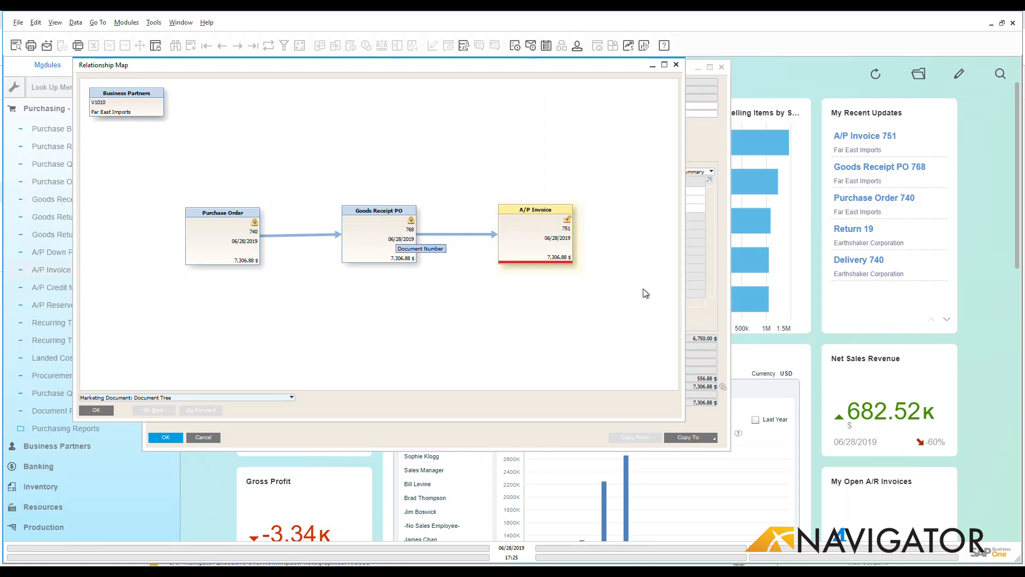